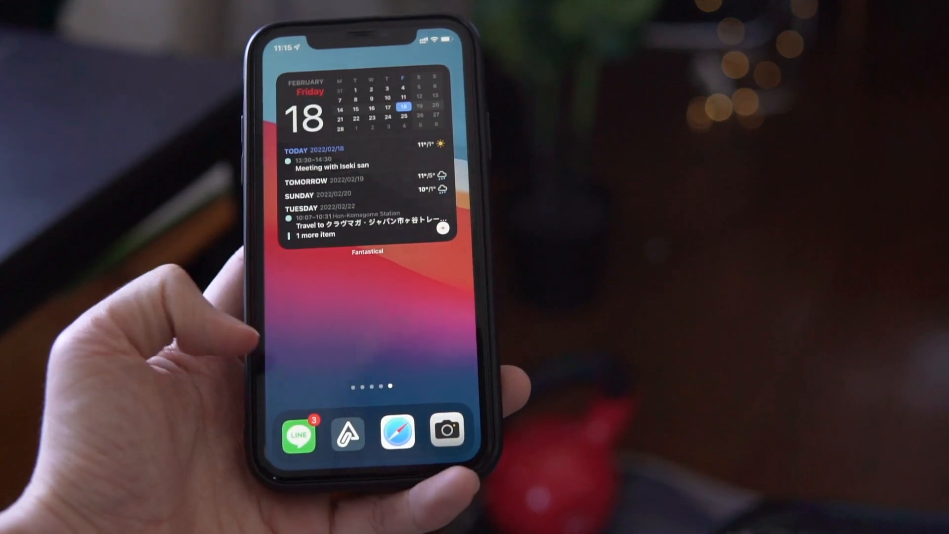
Launch Amplenote and go to the daily jots view after briefly starting a quick task
left_click(347, 430)
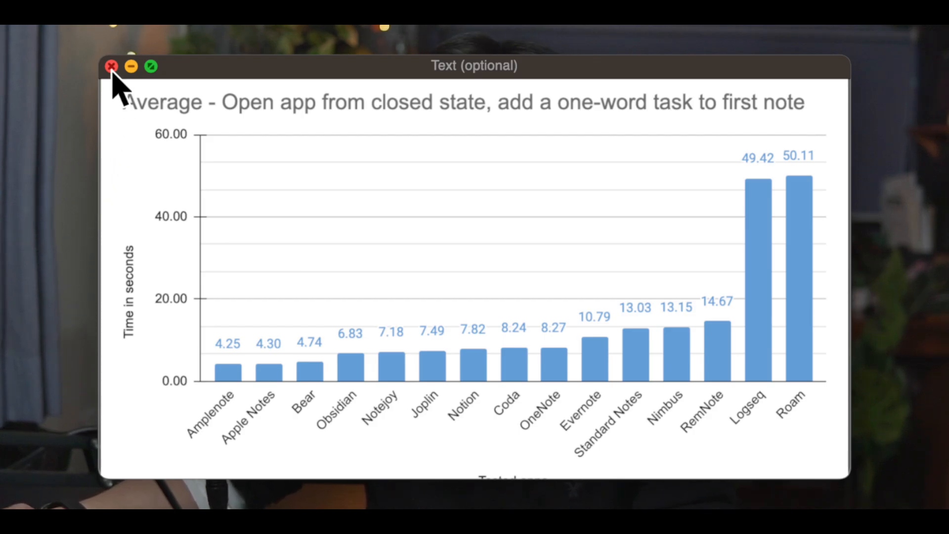
left_click(111, 66)
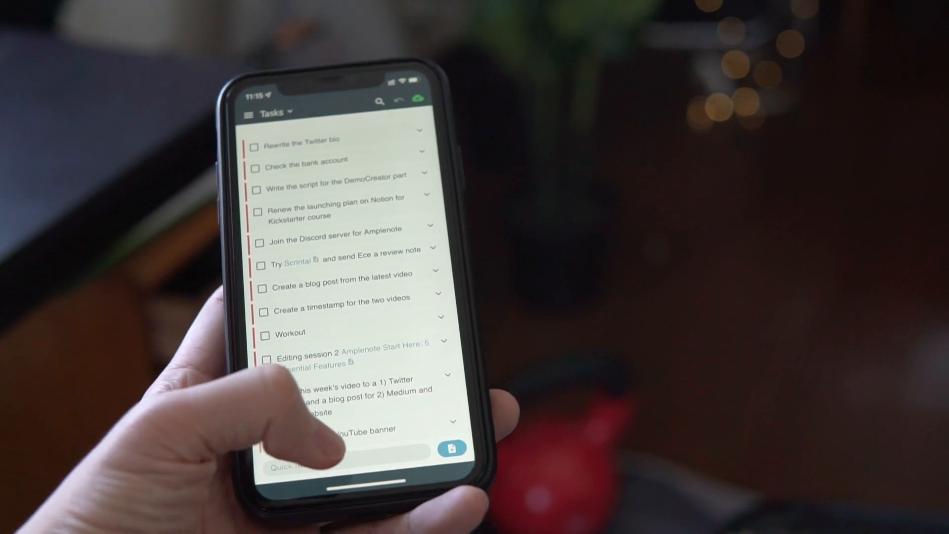
left_click(328, 460)
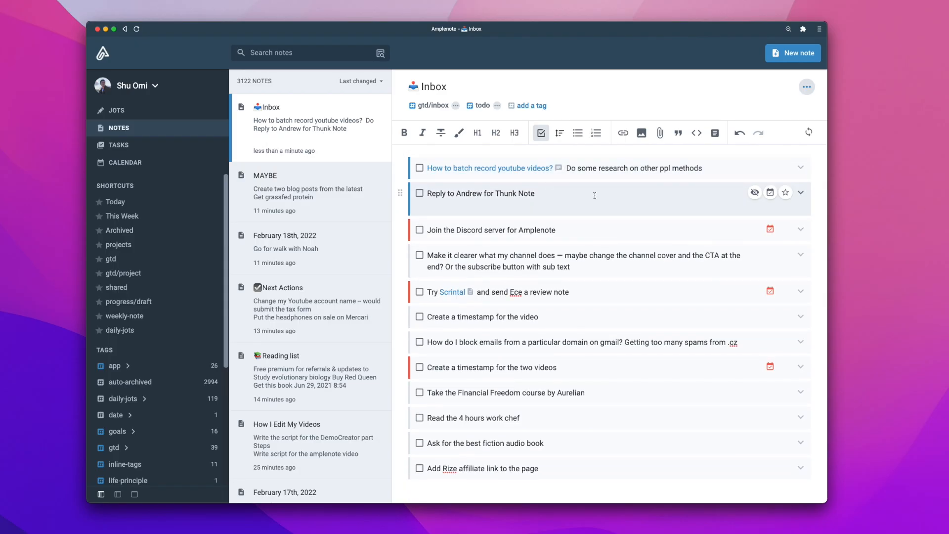
left_click(115, 110)
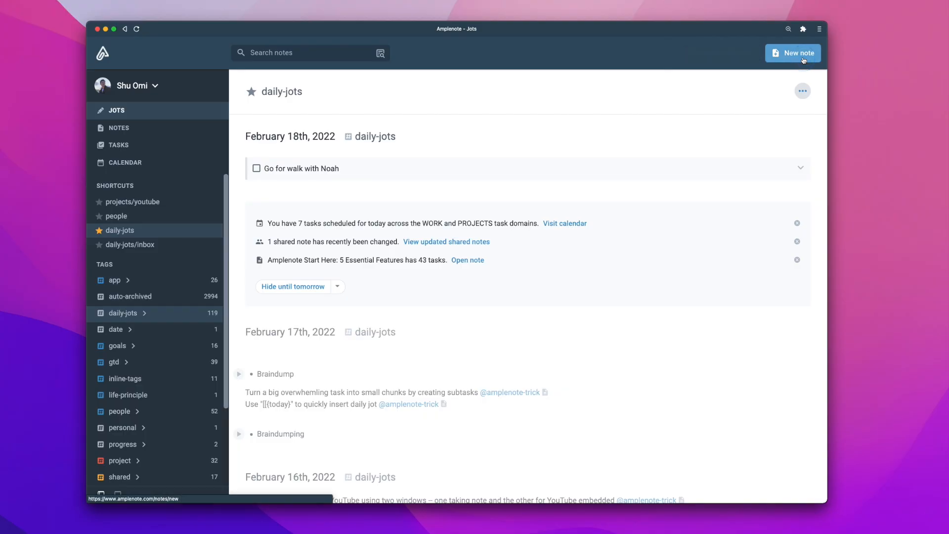
Create a new note titled 'Become fluent in Spanish' and begin tagging it with 'pro'
left_click(794, 52)
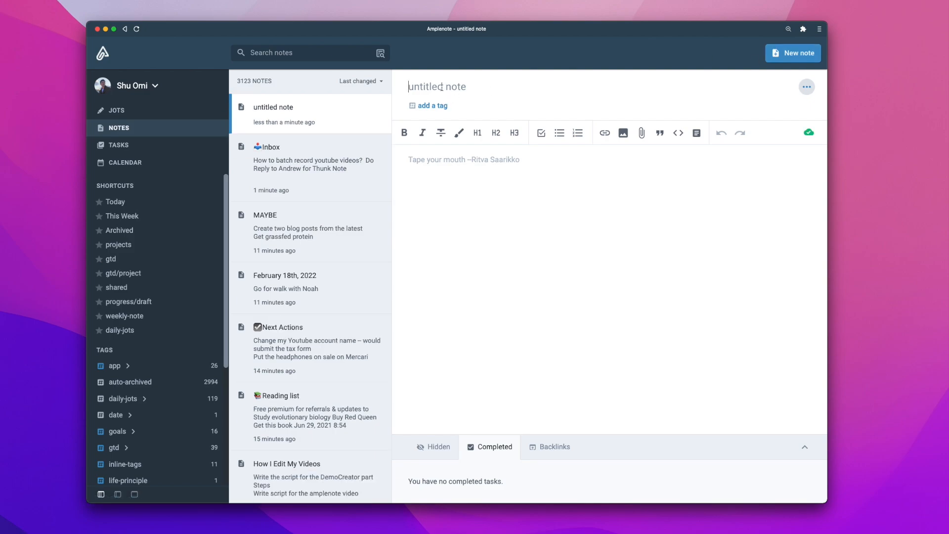
type("Become f")
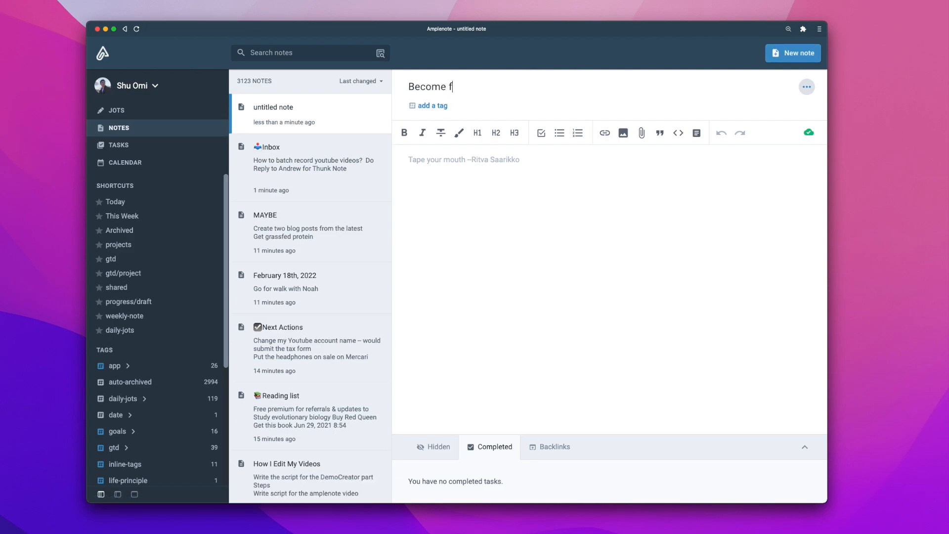
type("luent in Spanis")
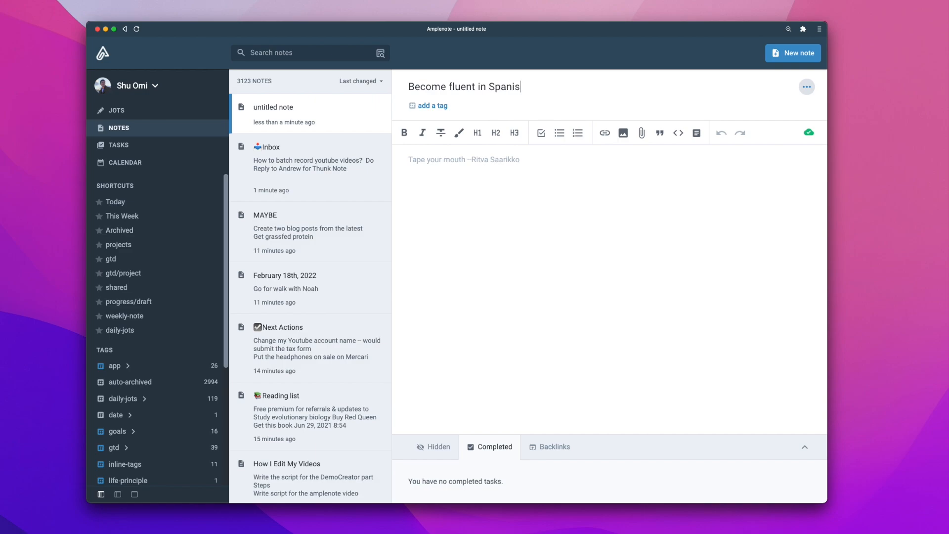
type("h")
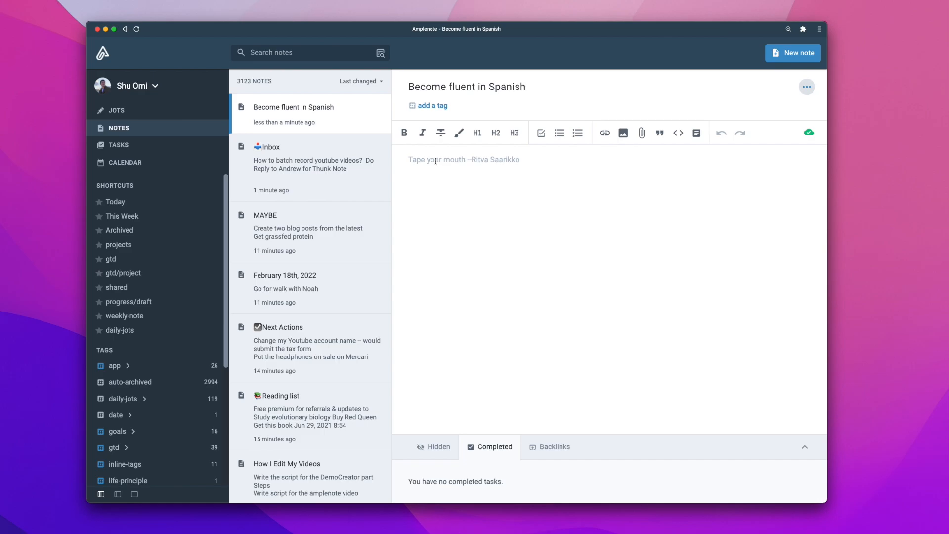
left_click(432, 106)
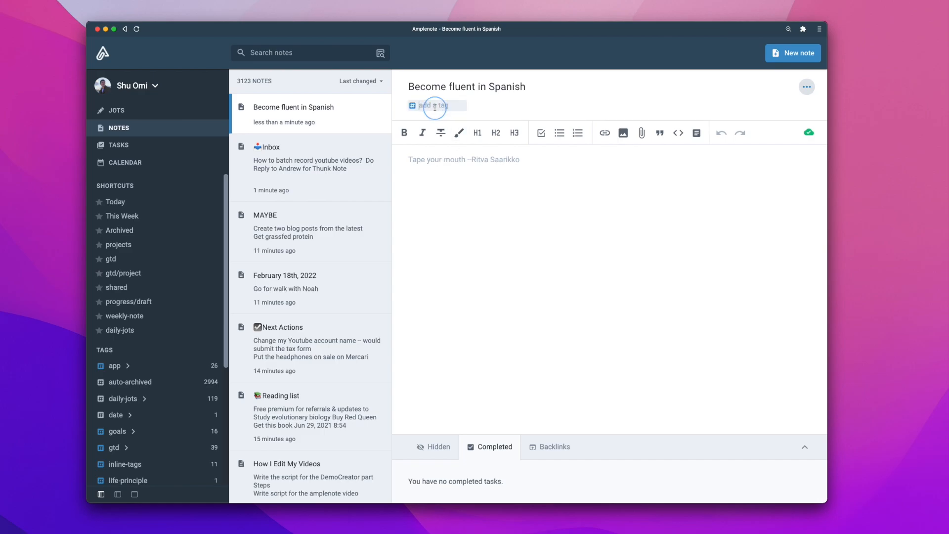
type("pro")
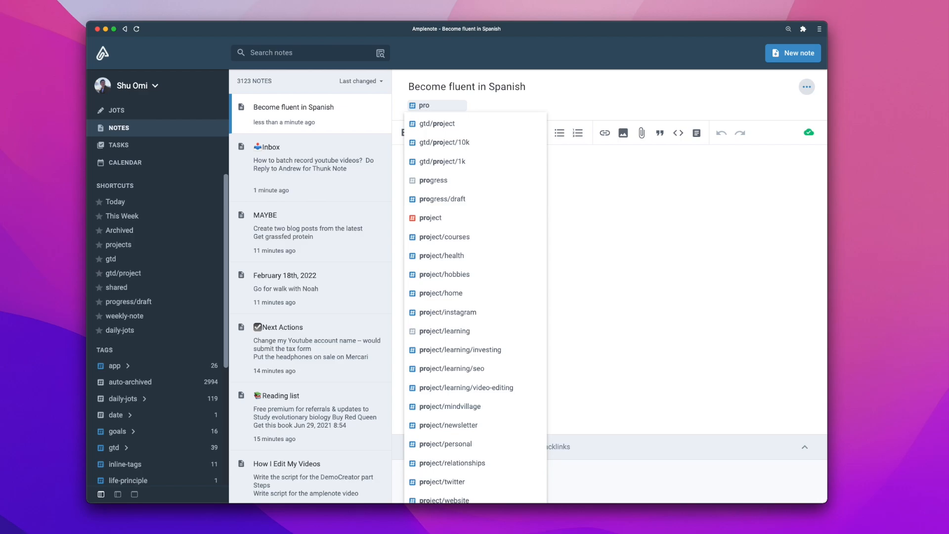
Tag the note gtd/project/10k and add podcast, weekly show, and Sunday conversation tasks
left_click(445, 142)
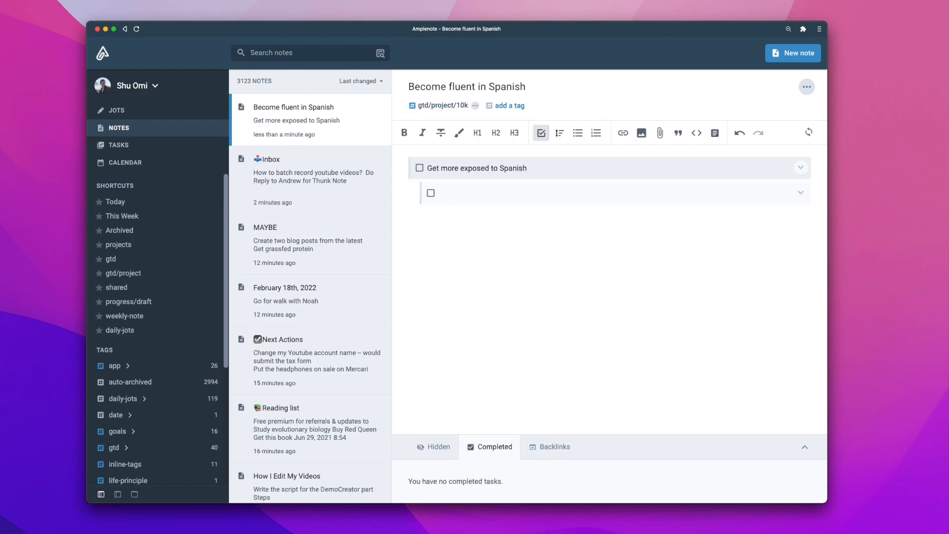
type("Listen to an episode of a Spanish podcast")
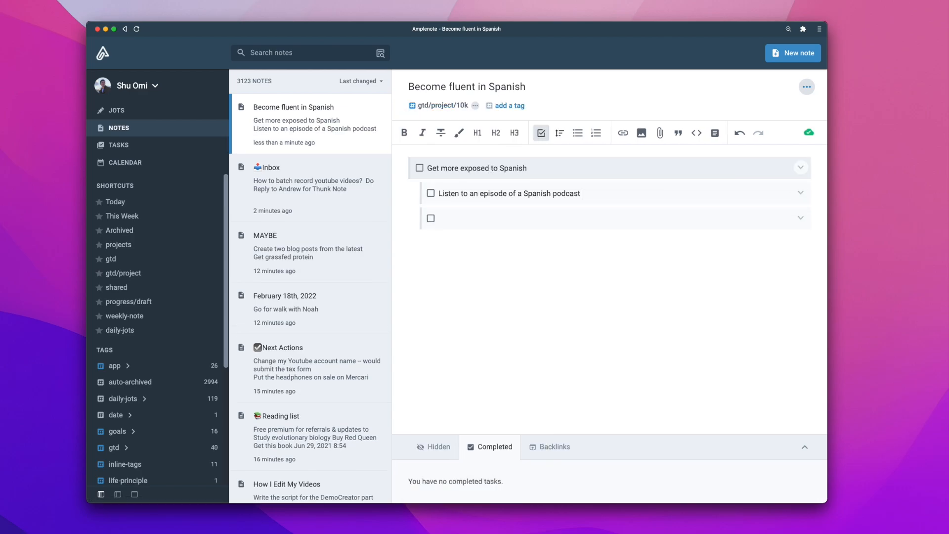
type("Watch one Spanish show a week")
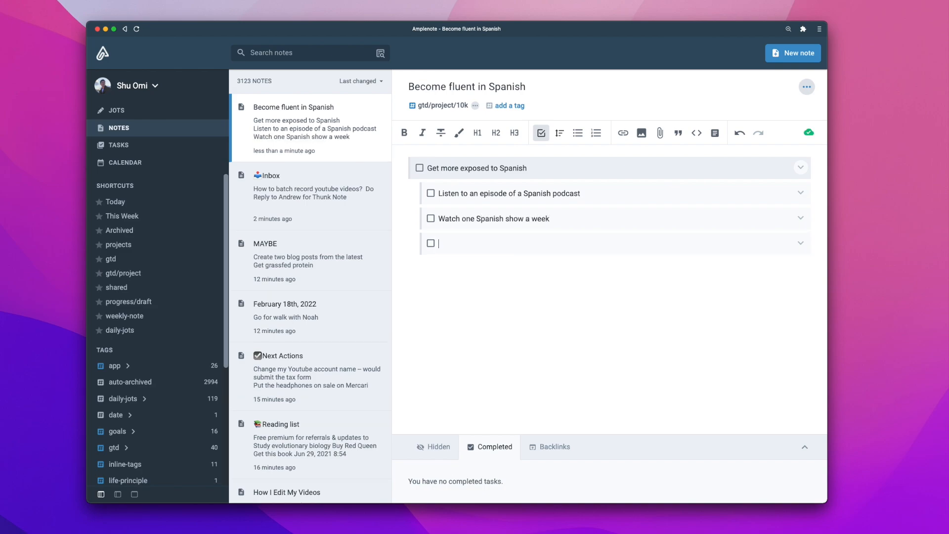
type("Have conversations in Spanish with Tania every Sunday")
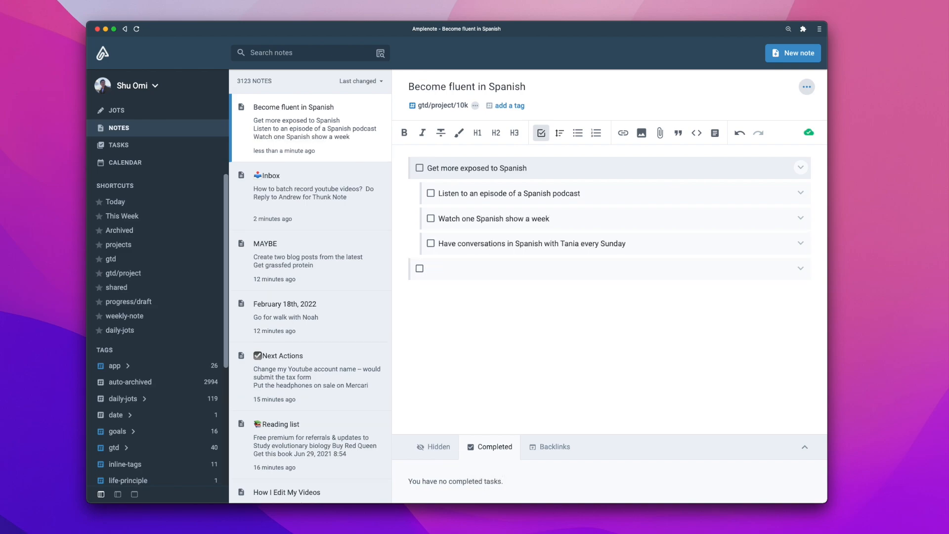
Add a 'Build vocab' task with the subtask 'learn 10 new words of Spanish a day'
type("Build")
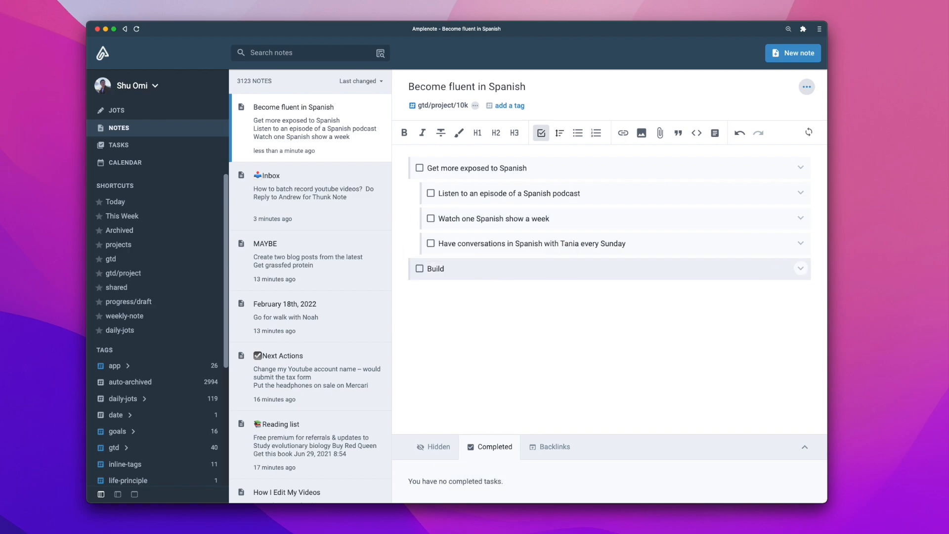
type("vocab")
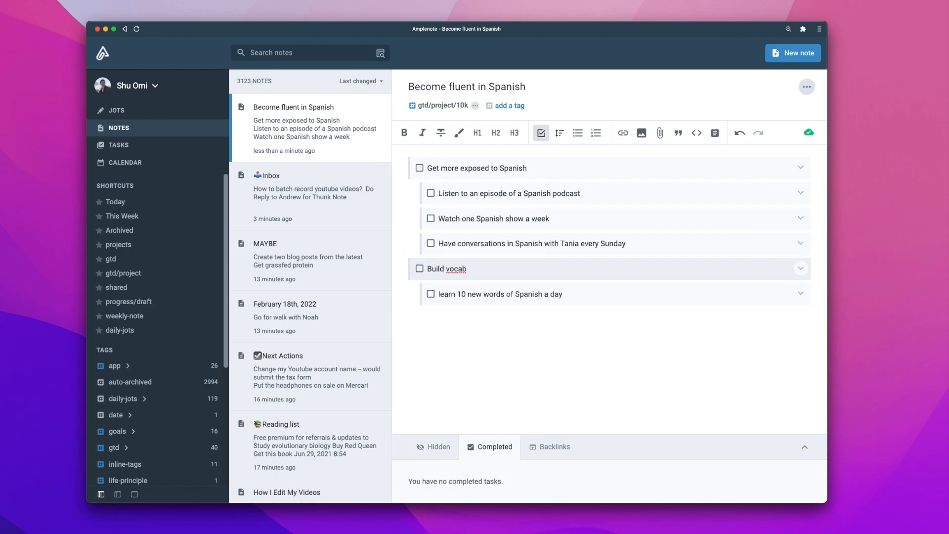
left_click(561, 294)
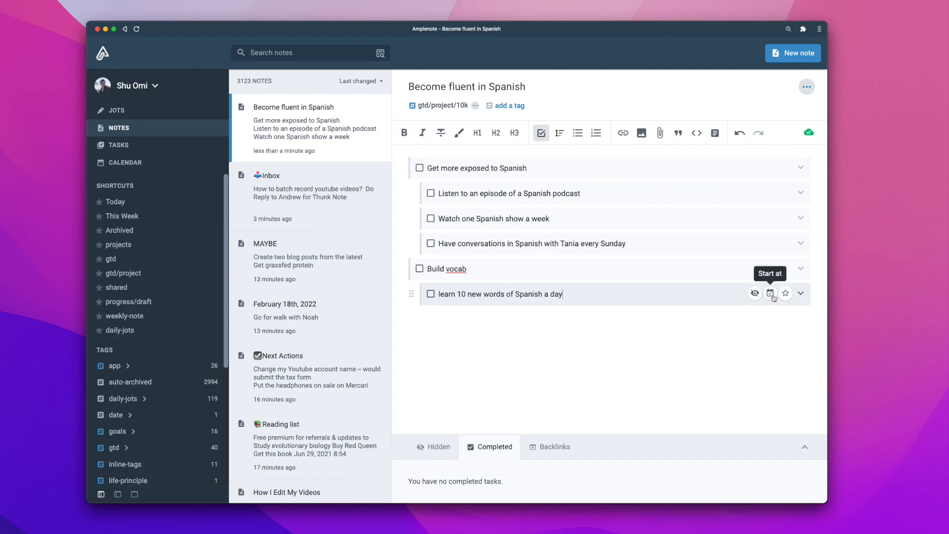
Make the vocabulary task repeat when complete, starting 1 day later in the morning
left_click(770, 293)
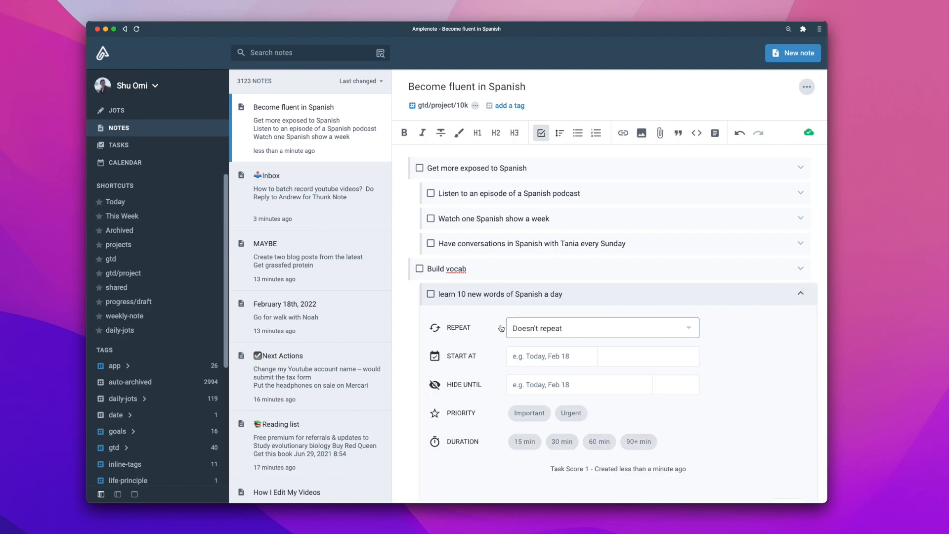
left_click(601, 328)
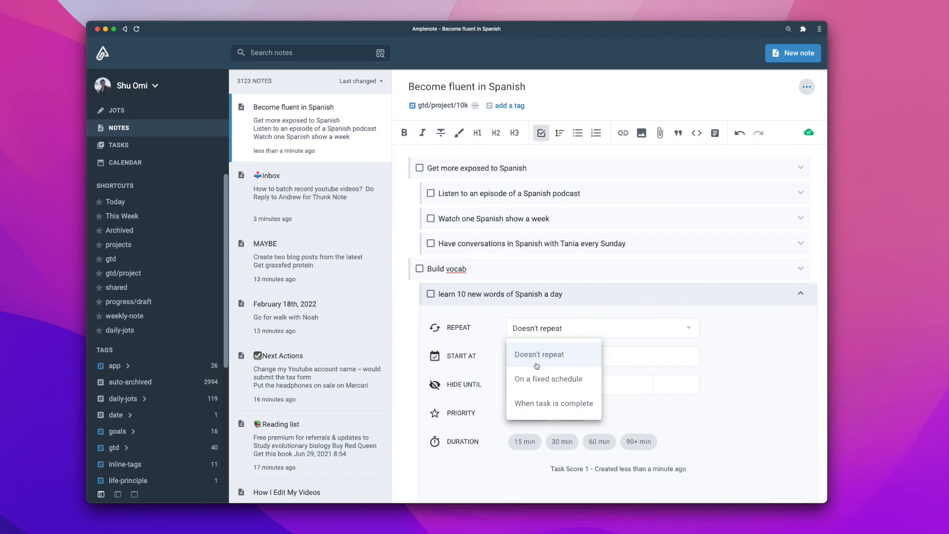
left_click(552, 403)
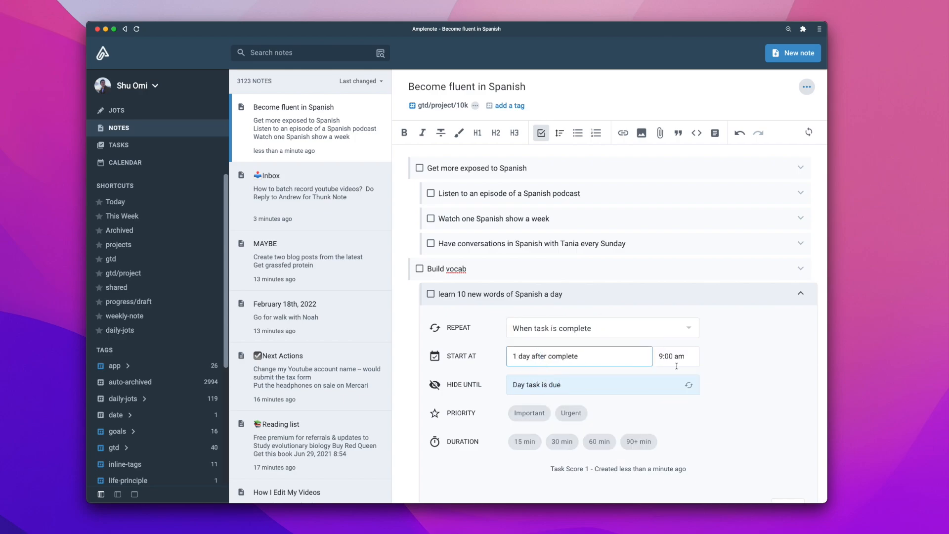
left_click(676, 356)
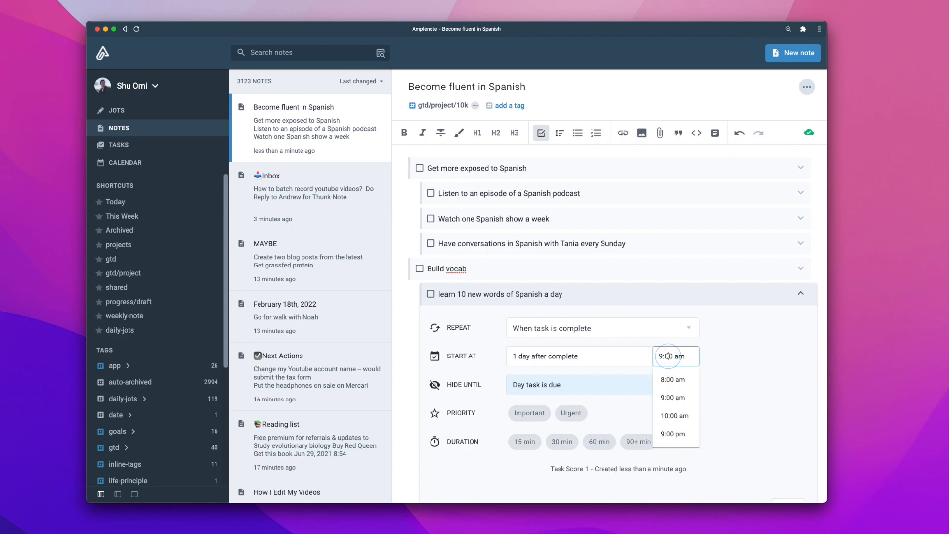
left_click(672, 433)
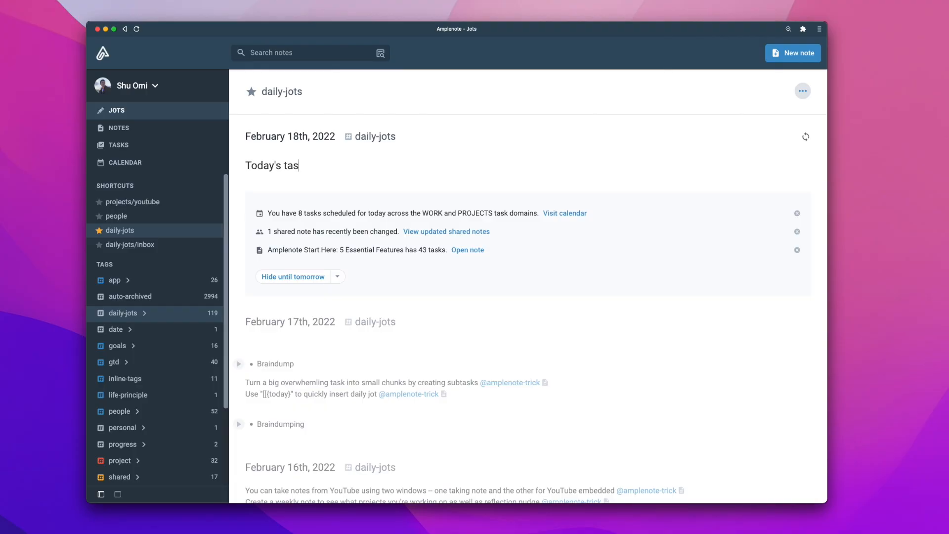
Under 'Today's tasks', add kettlebell exercise, Minimalist chapter, and bedtime yoga tasks
type("ks")
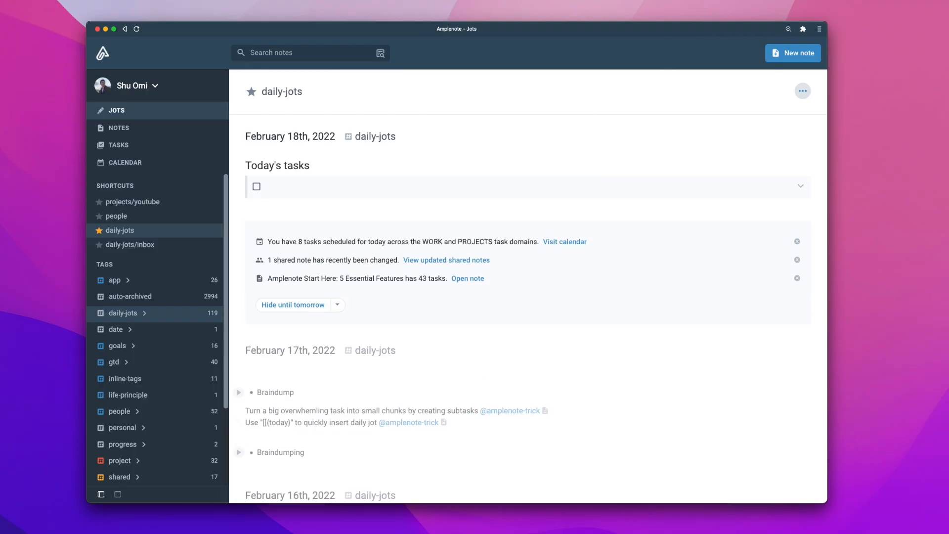
type("Do a 20mins kettelbell")
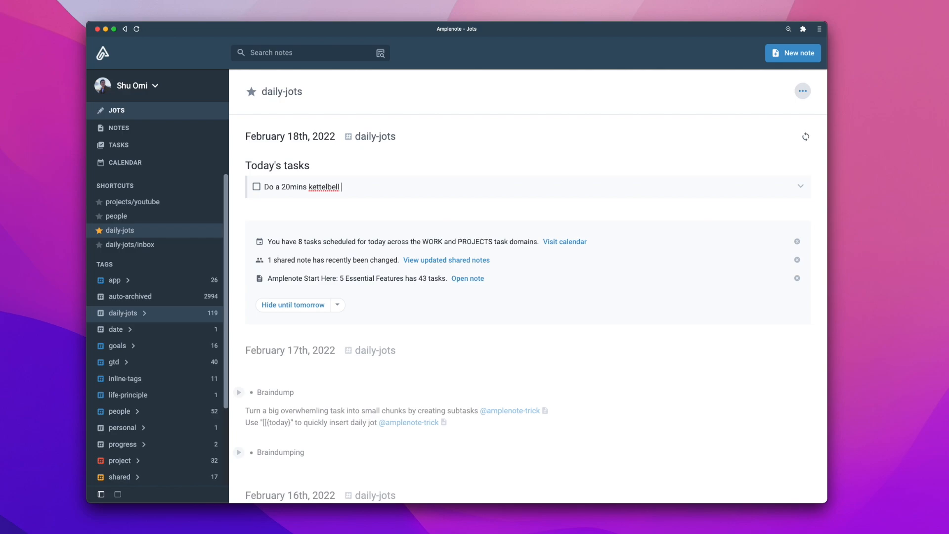
type("exercise")
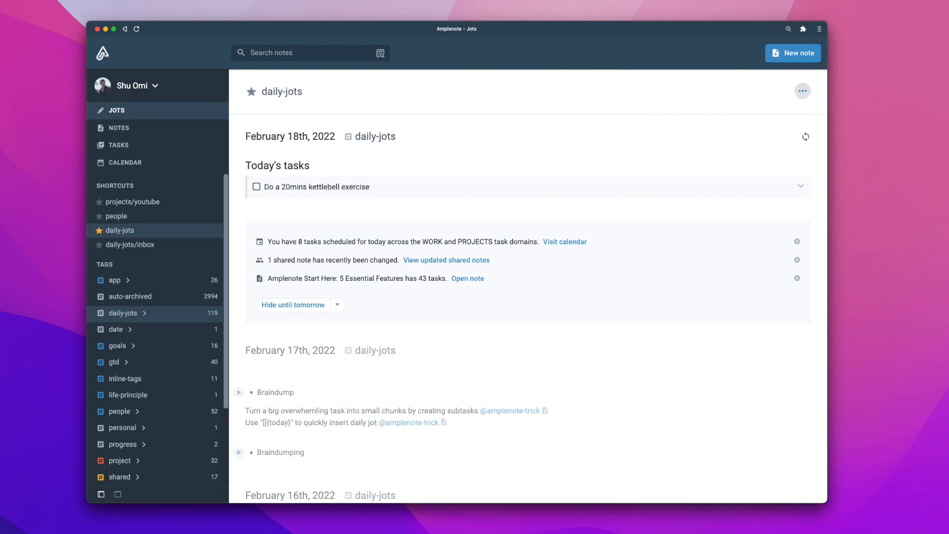
type("Read a chapter of Minimalist Entrepreneur")
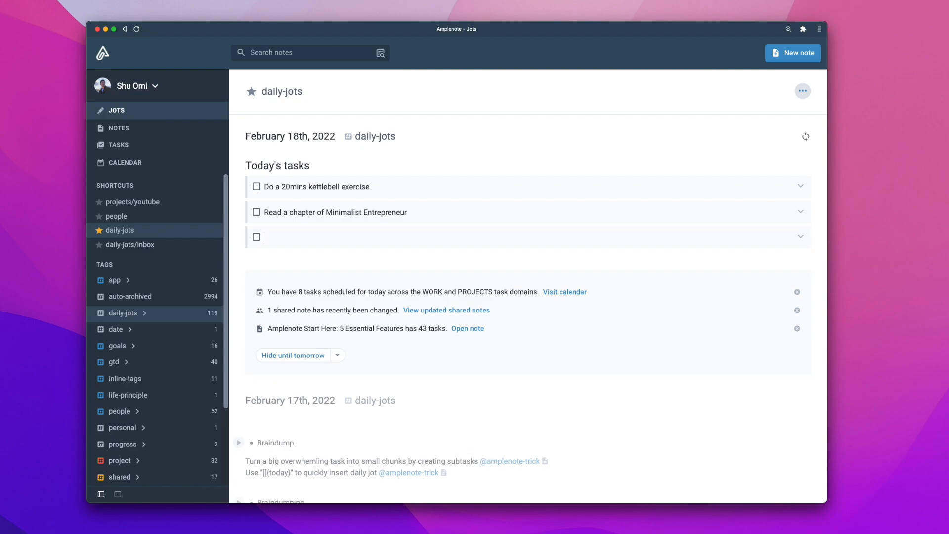
type("Do some yoga before bed")
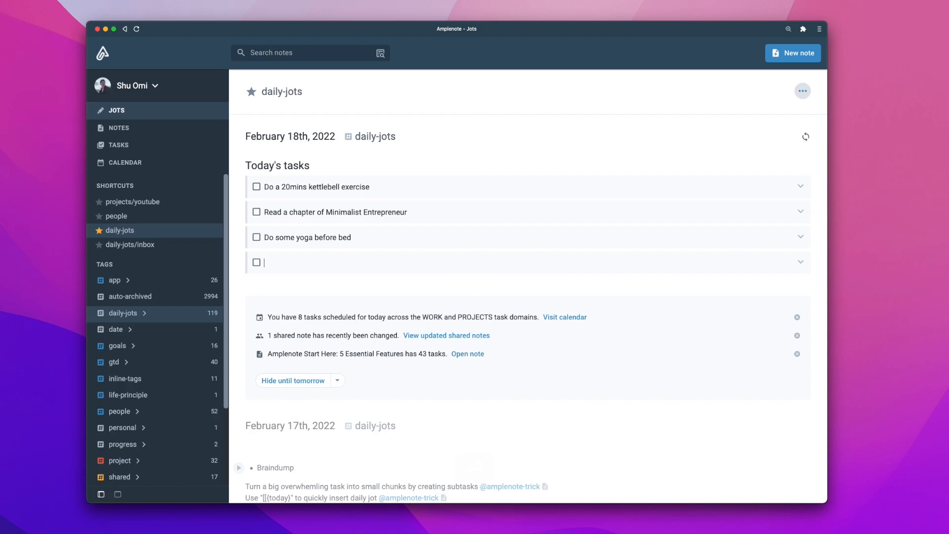
Add an 'Edit' task linking the Amplenote Start Here note via [[
type("Edit")
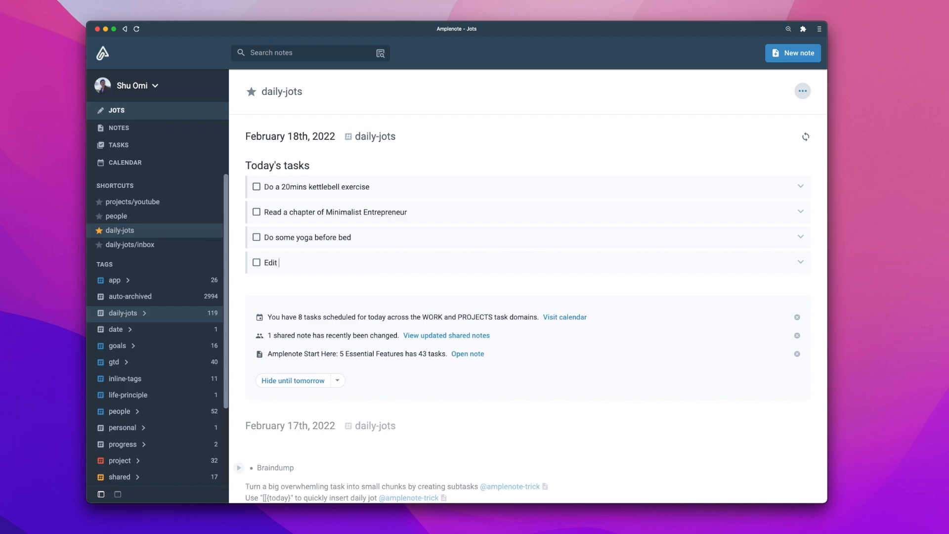
type("[[ample")
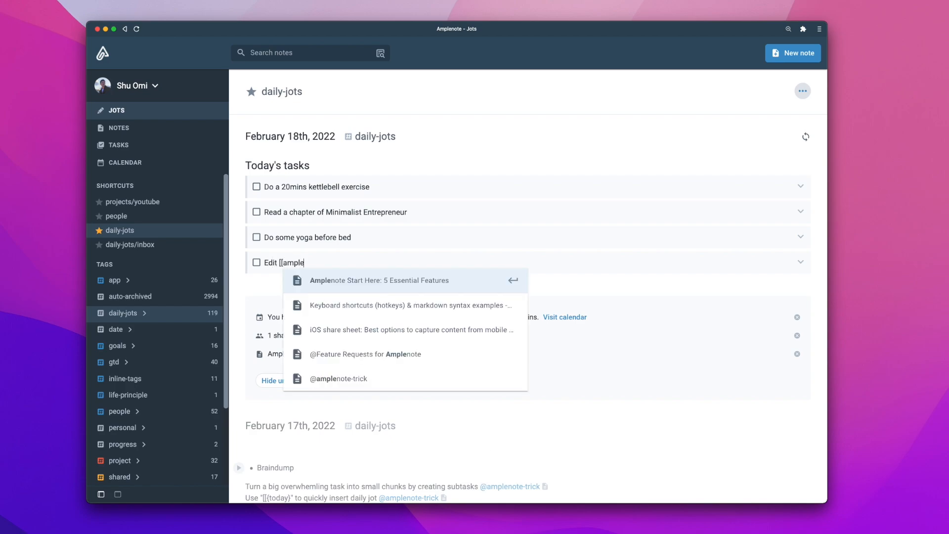
left_click(380, 280)
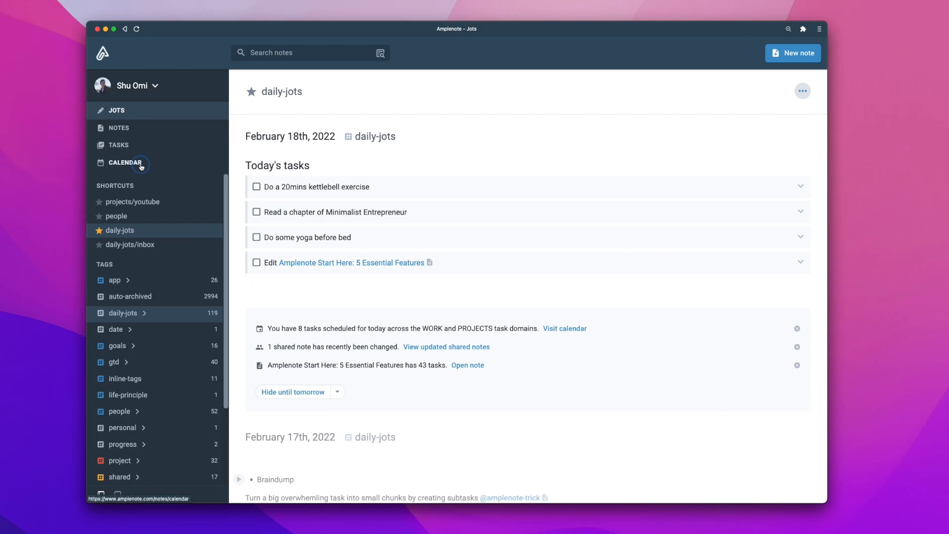
On the calendar, schedule the kettlebell task at 10AM and the Minimalist chapter at 11AM
left_click(125, 163)
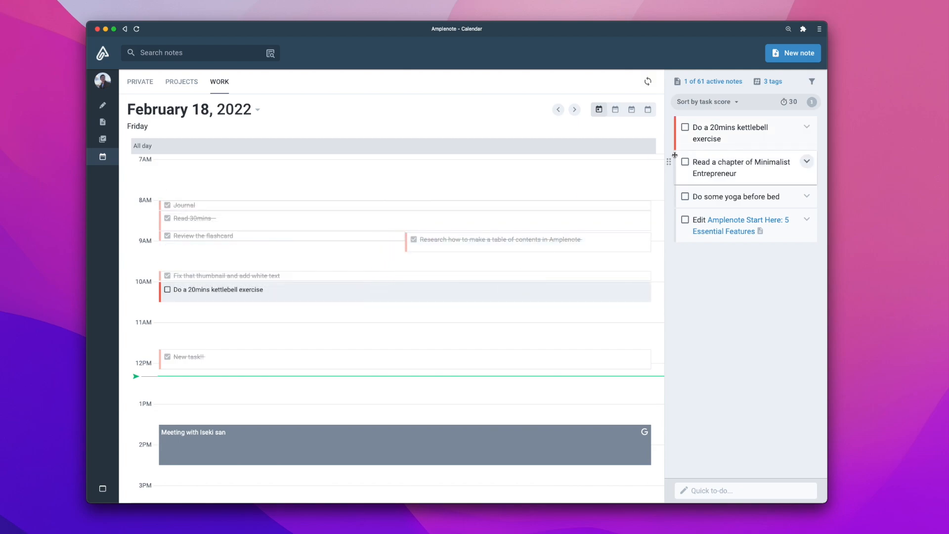
left_click_drag(746, 168, 405, 320)
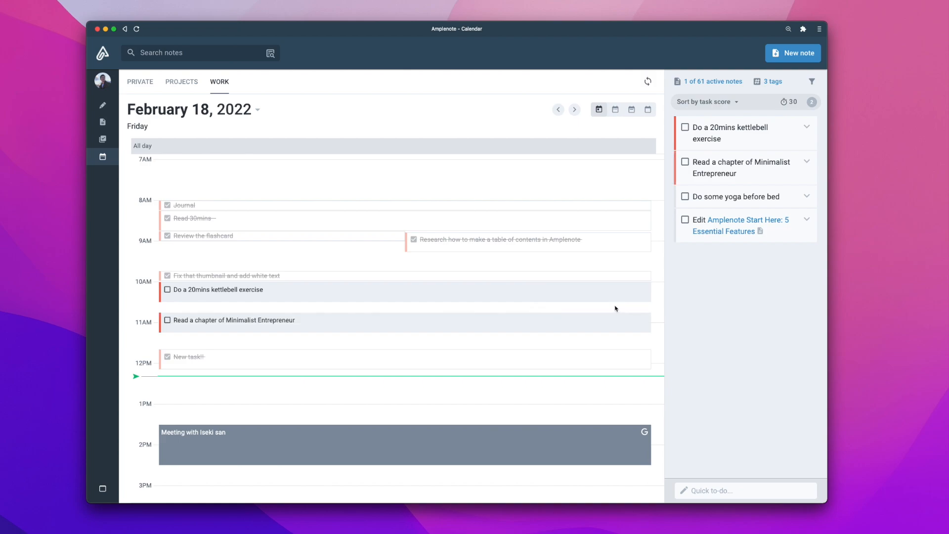